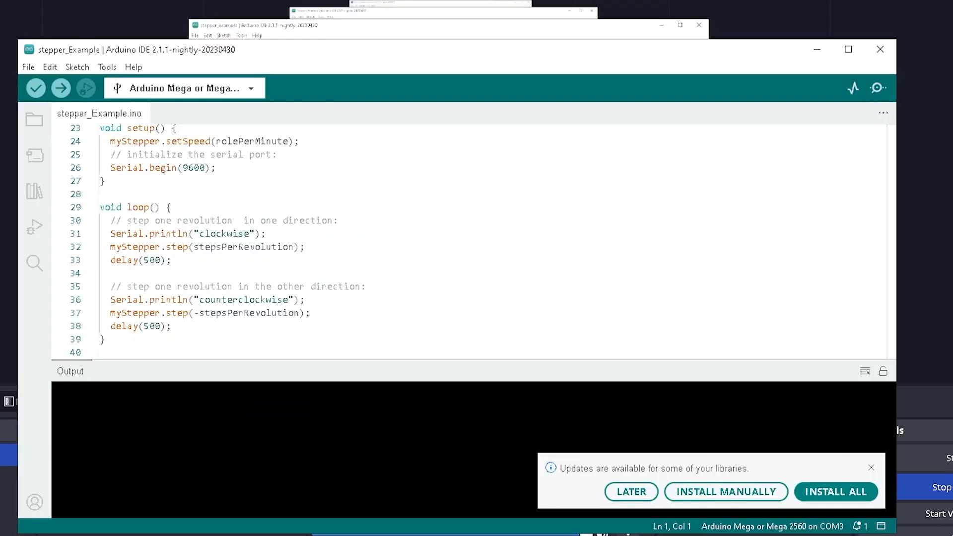
mouse_move(278, 336)
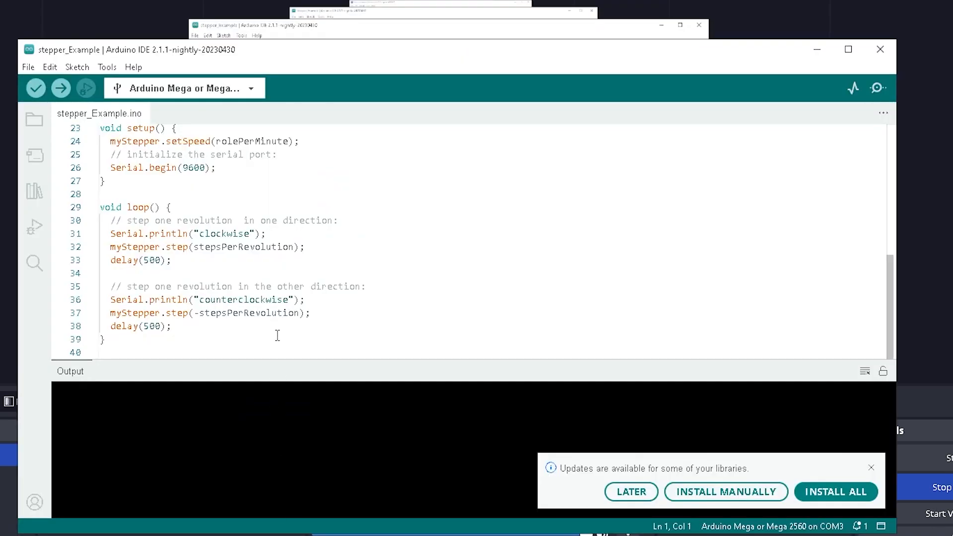
mouse_move(311, 326)
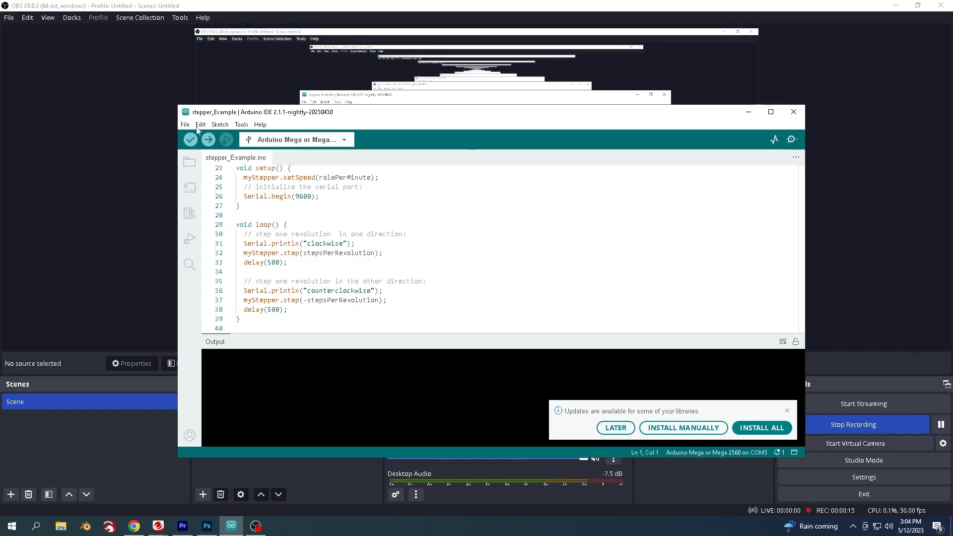
mouse_move(295, 164)
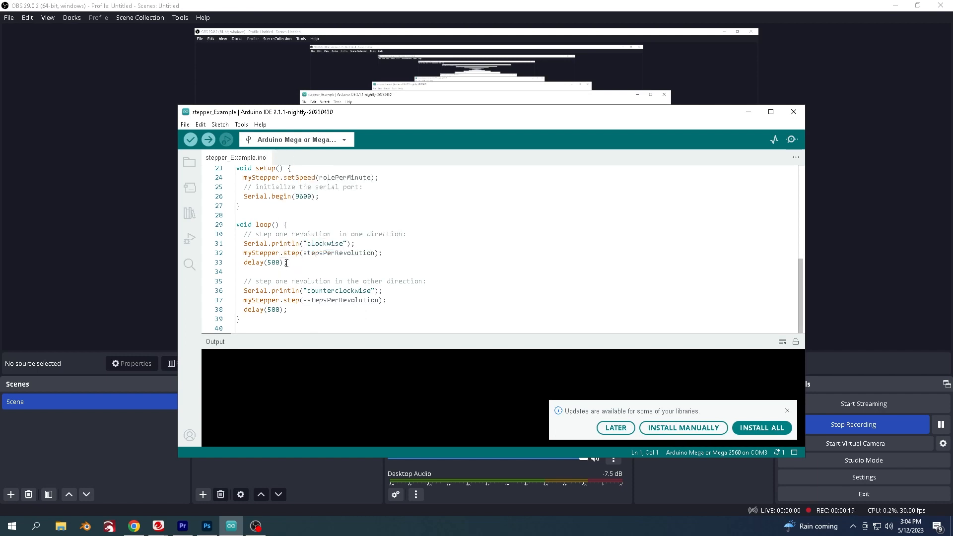
mouse_move(316, 238)
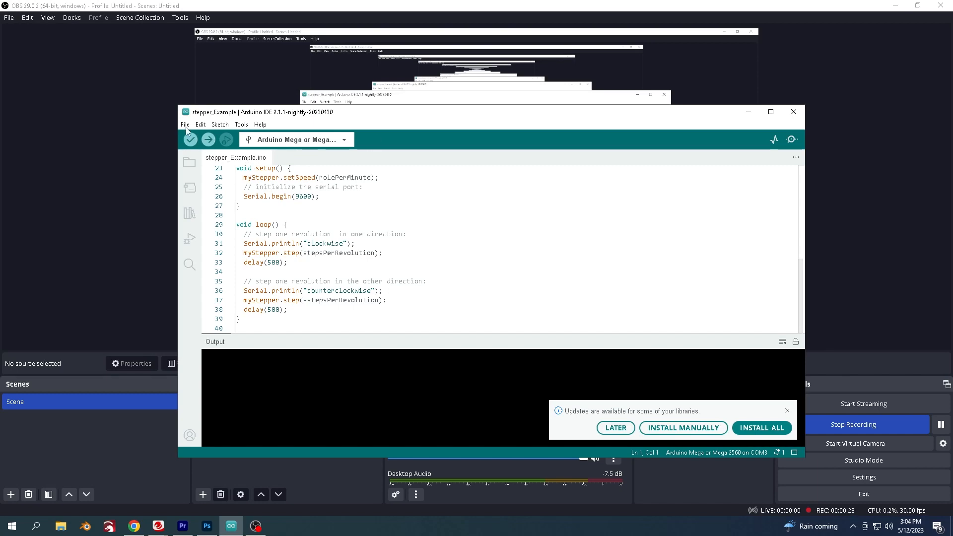
Show the File menu's sketch actions while the stepper_Example sketch is open
click(185, 124)
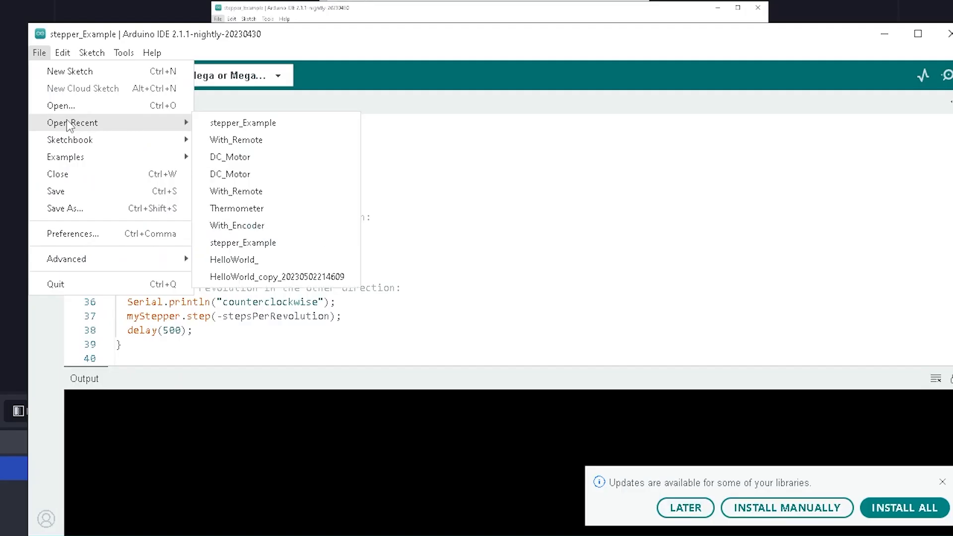
mouse_move(59, 73)
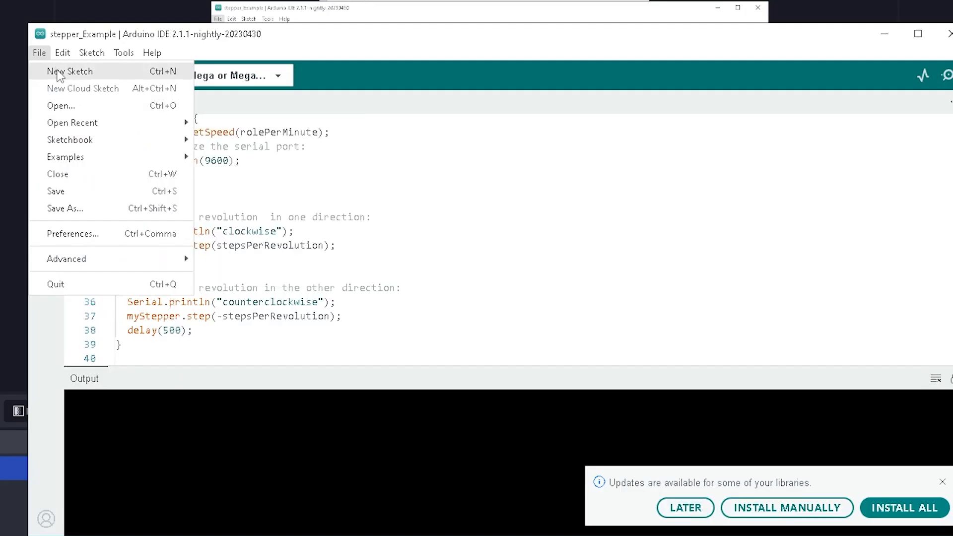
Start the blank sketch sketch_may12a that will hold the five-LED traffic-light code
click(69, 72)
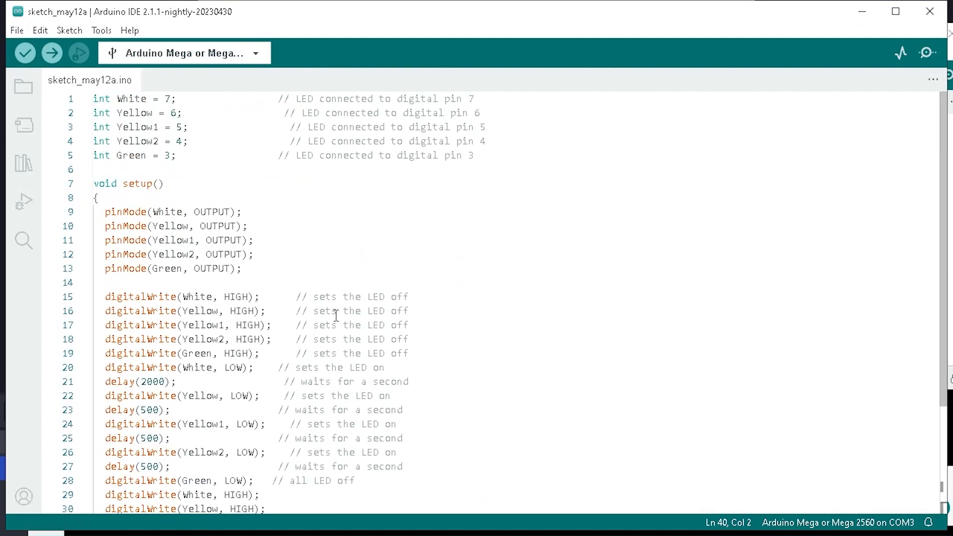
mouse_move(322, 298)
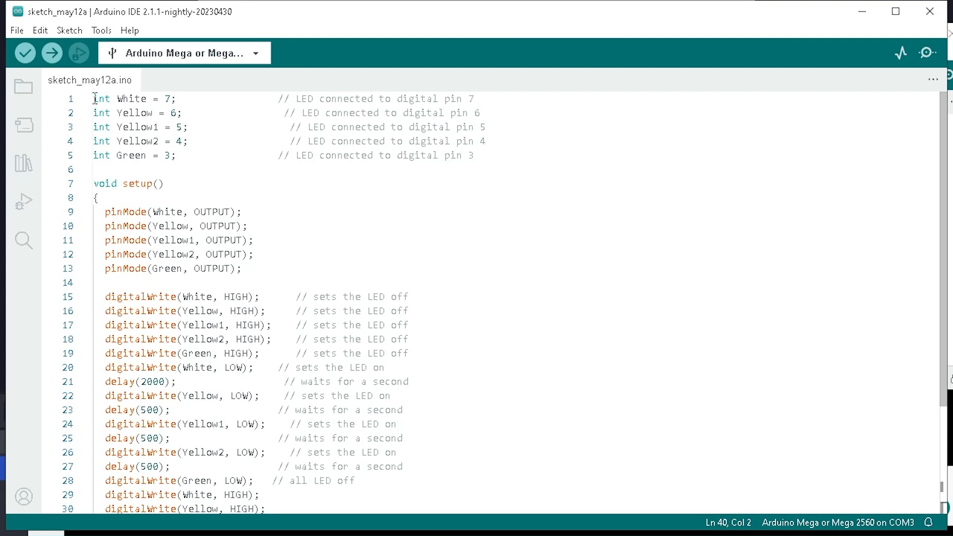
mouse_move(127, 97)
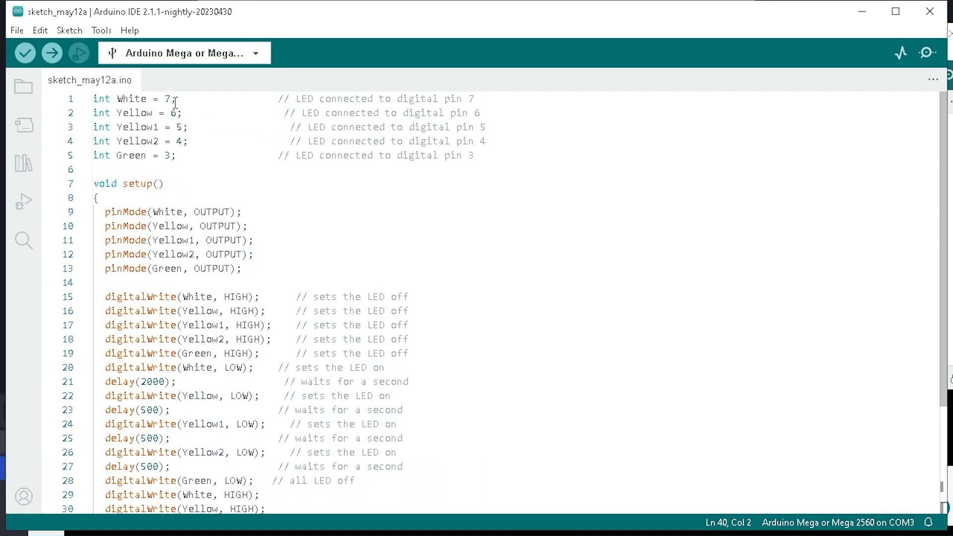
mouse_move(113, 112)
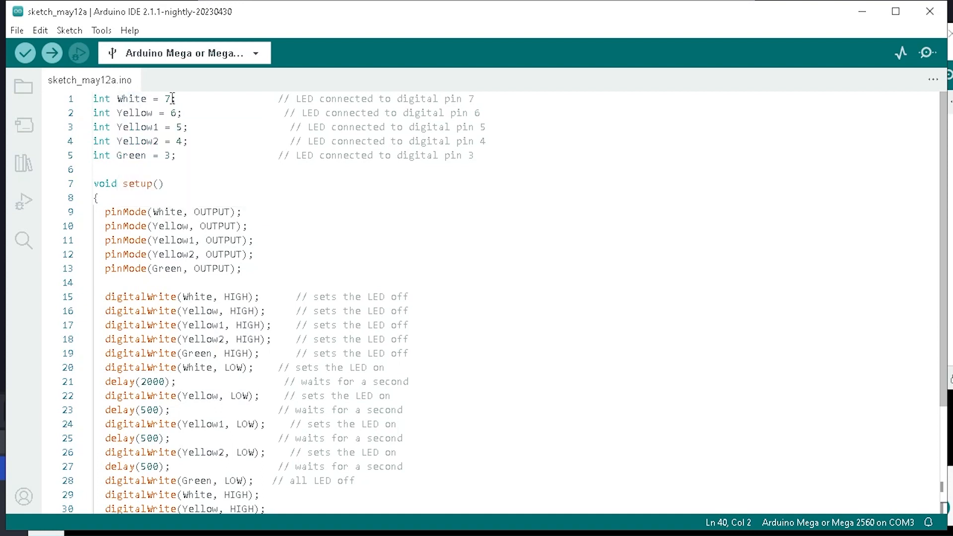
mouse_move(179, 112)
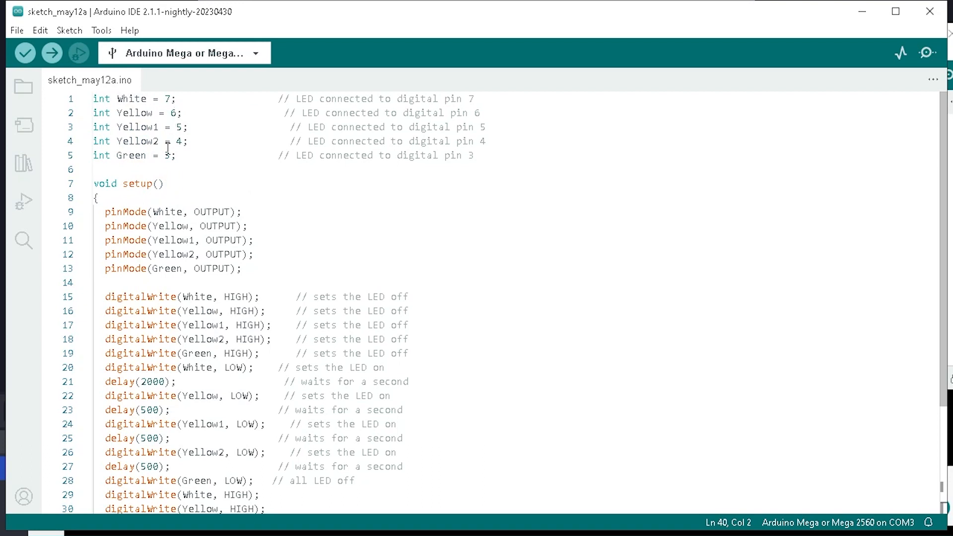
mouse_move(165, 97)
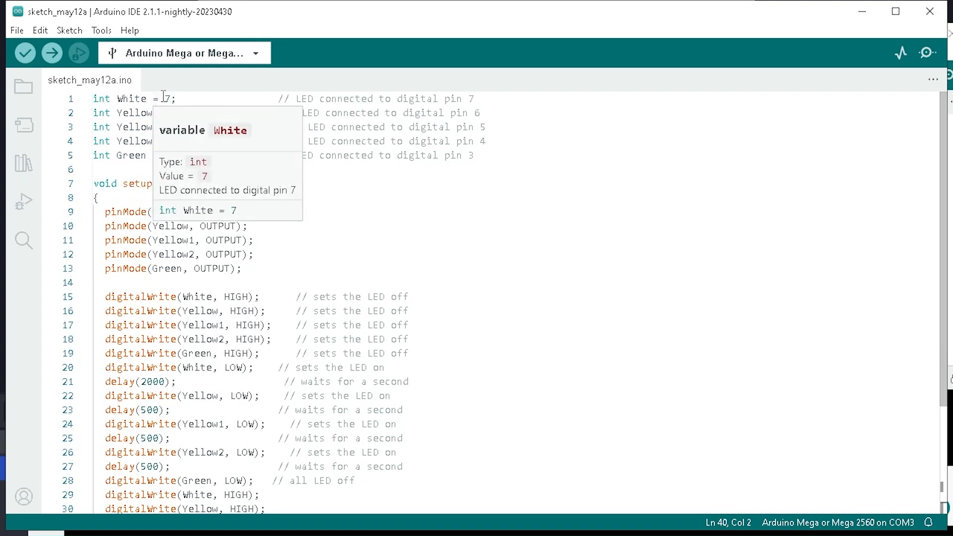
mouse_move(171, 155)
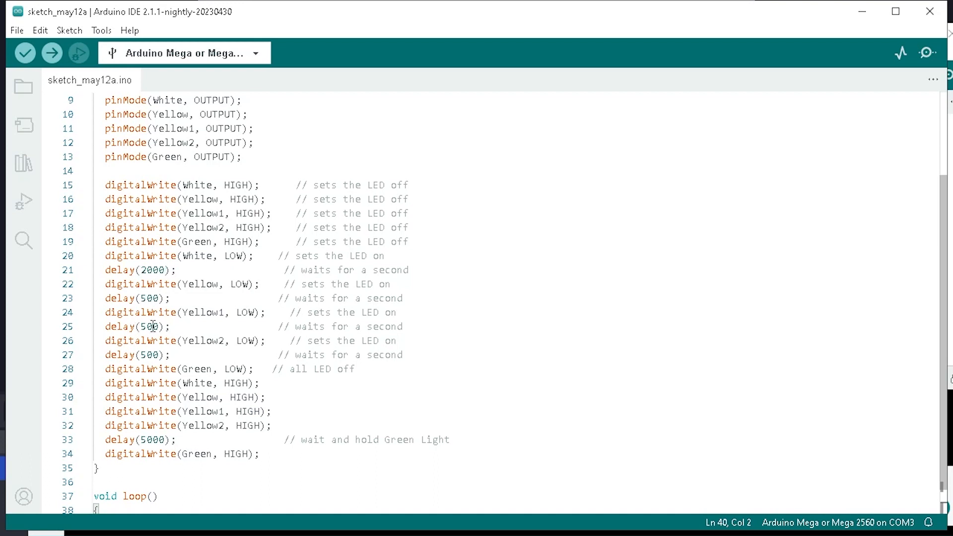
Set the line-33 green-light delay to 5000 ms and verify the sketch, compiling to 1734 bytes
scroll(down, 3)
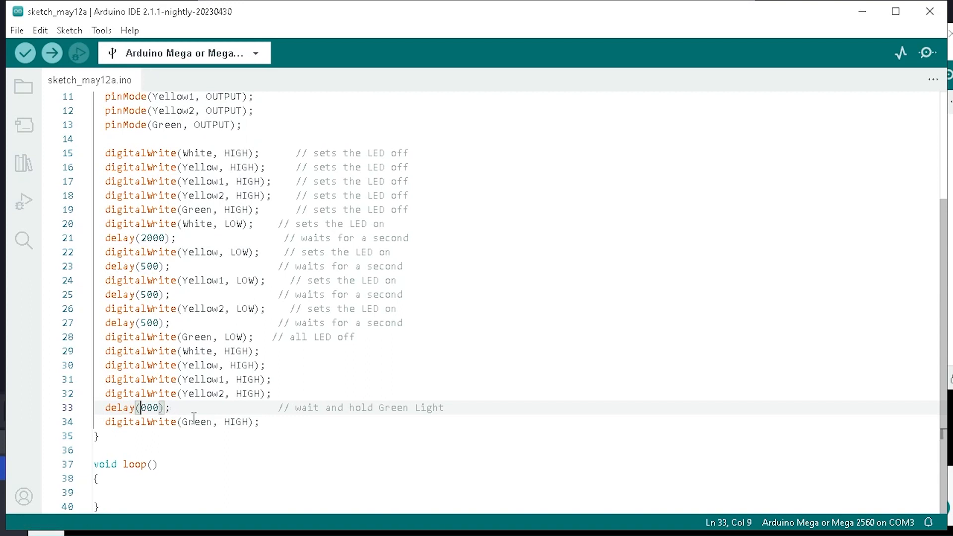
text(5)
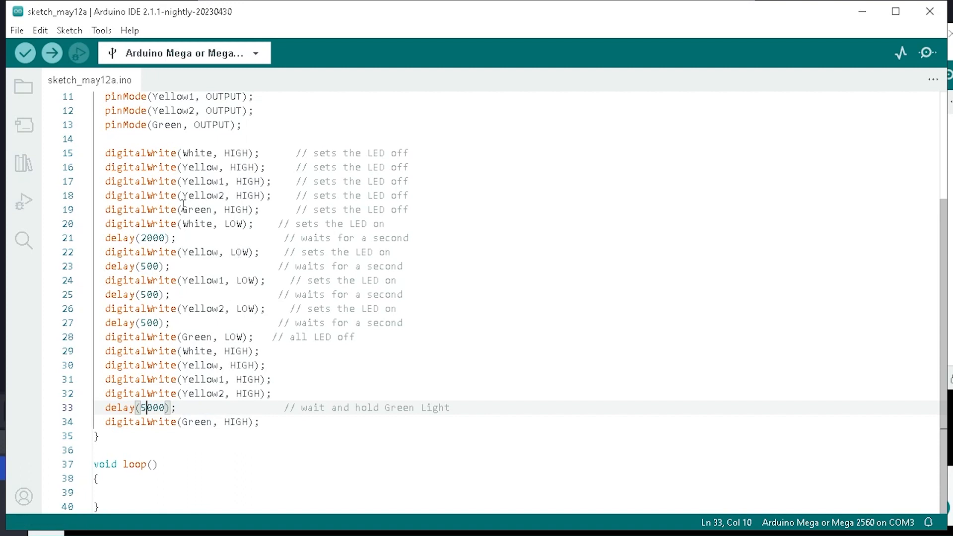
click(28, 53)
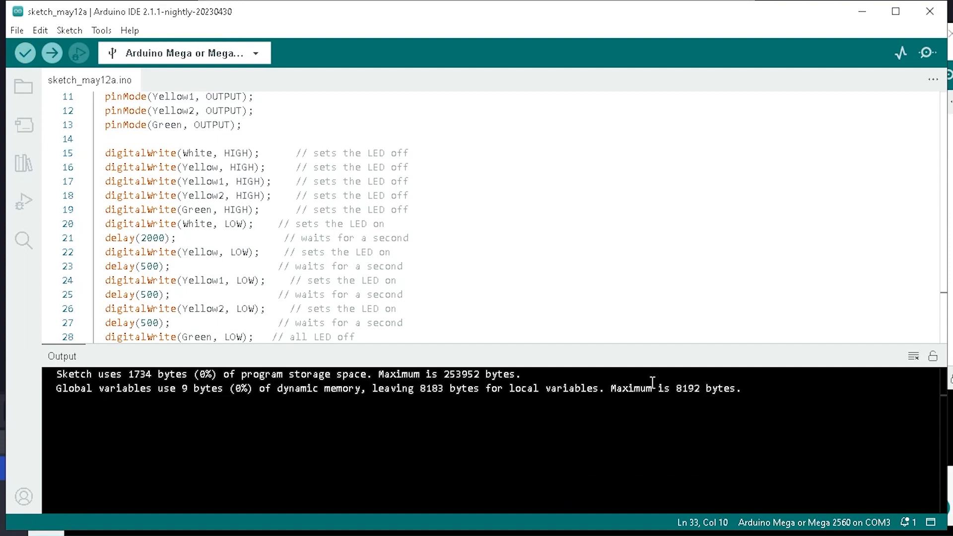
mouse_move(239, 60)
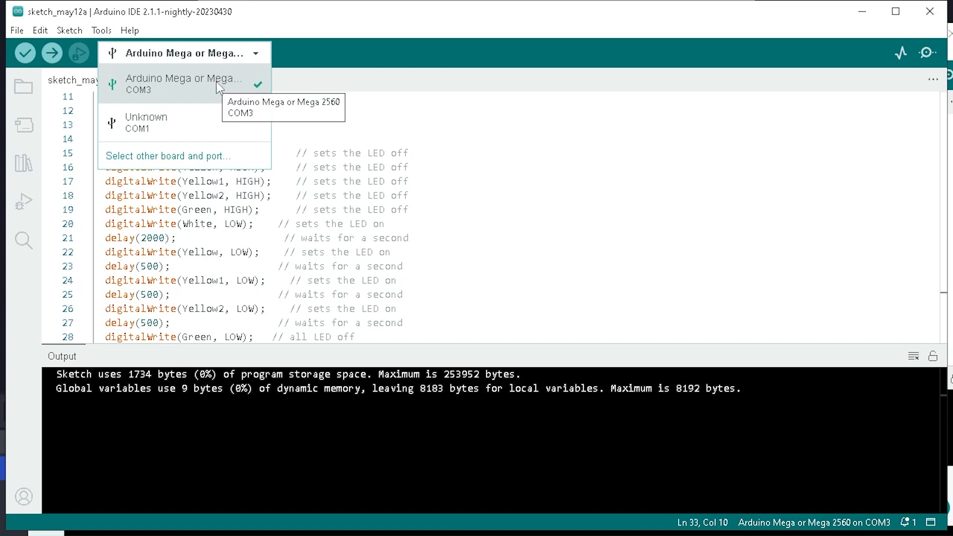
mouse_move(144, 51)
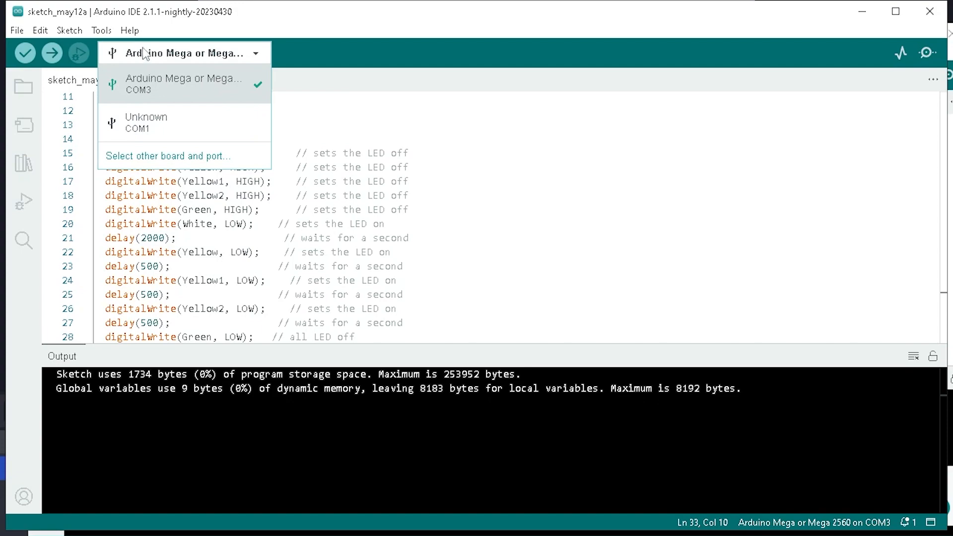
Find Device Manager via Windows search and expand Ports to show Arduino Mega 2560 on COM3
key(Super)
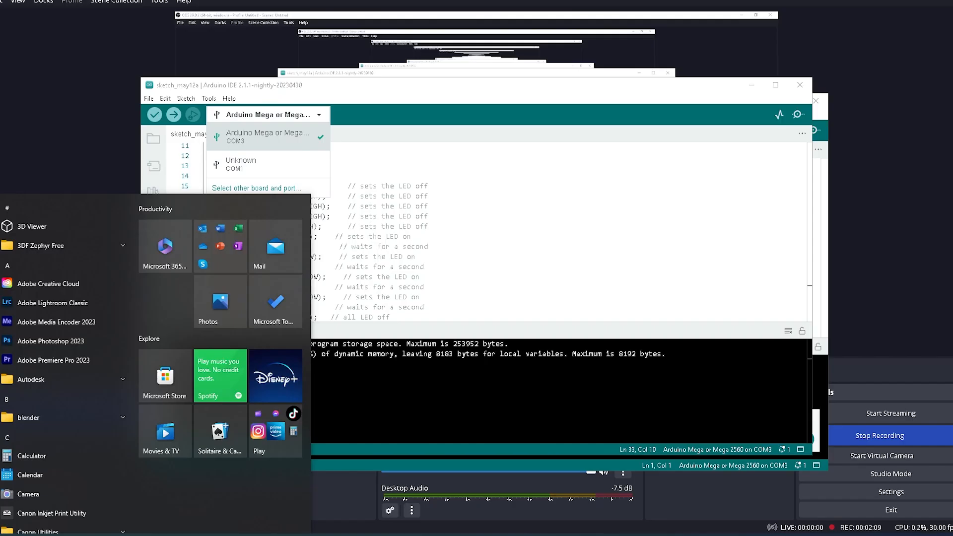
text(device Manager)
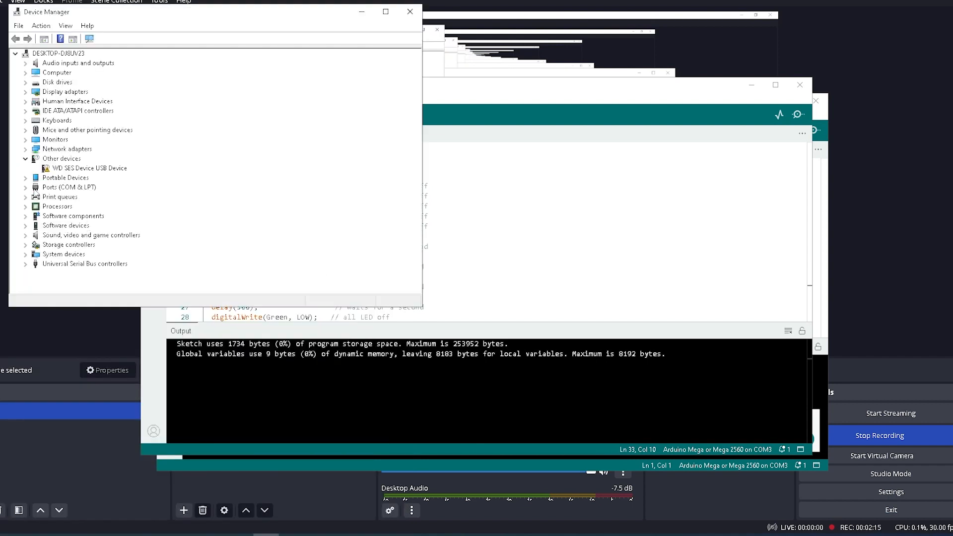
click(26, 187)
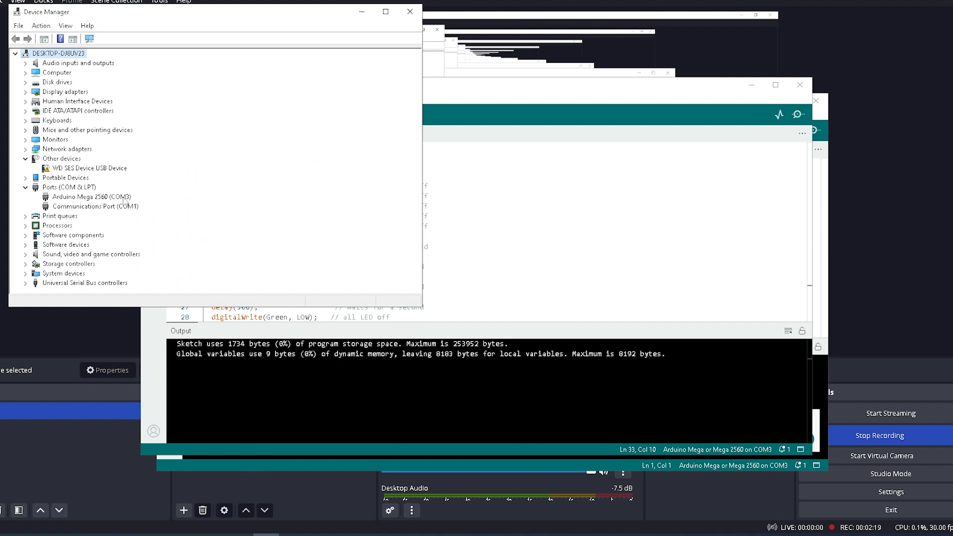
mouse_move(393, 36)
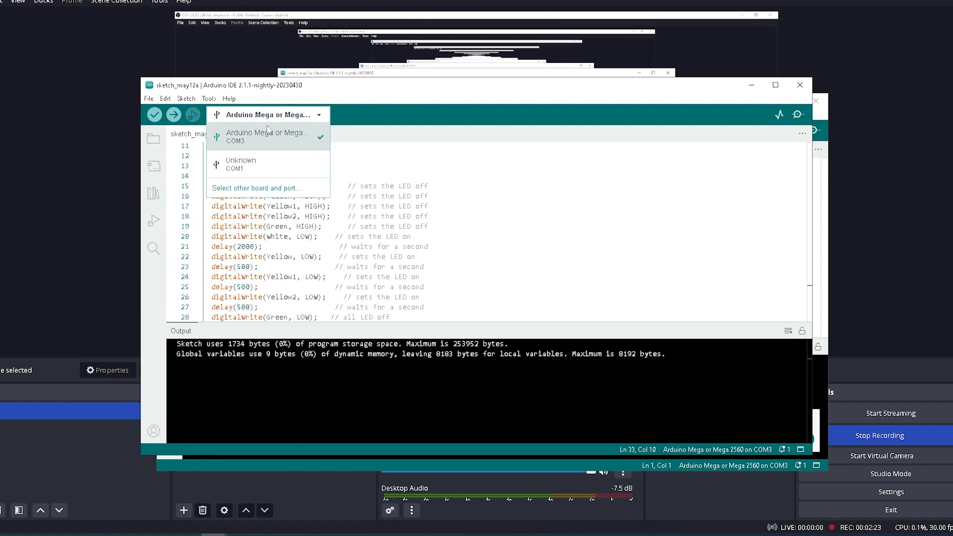
mouse_move(291, 141)
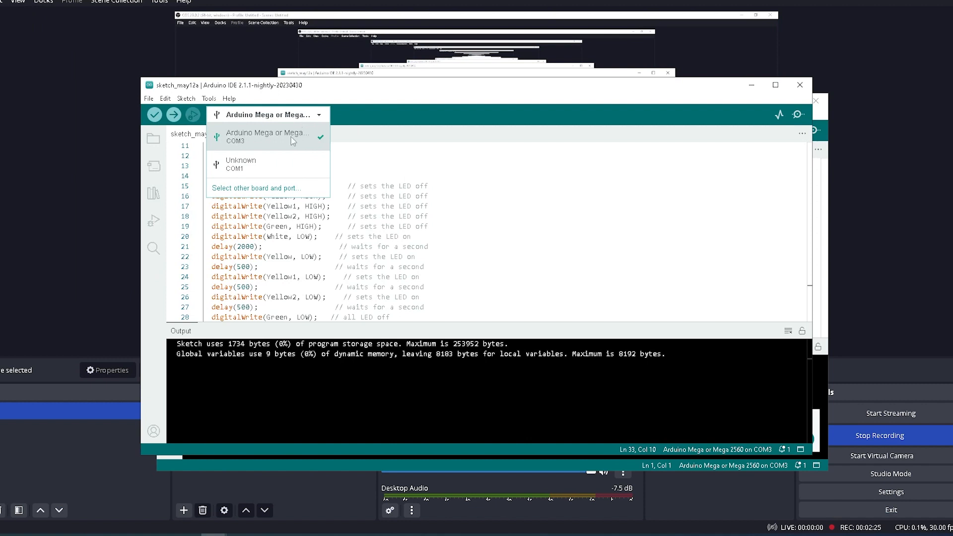
Keep Arduino Mega or Mega 2560 on COM3 as the board and upload the LED sketch
click(268, 136)
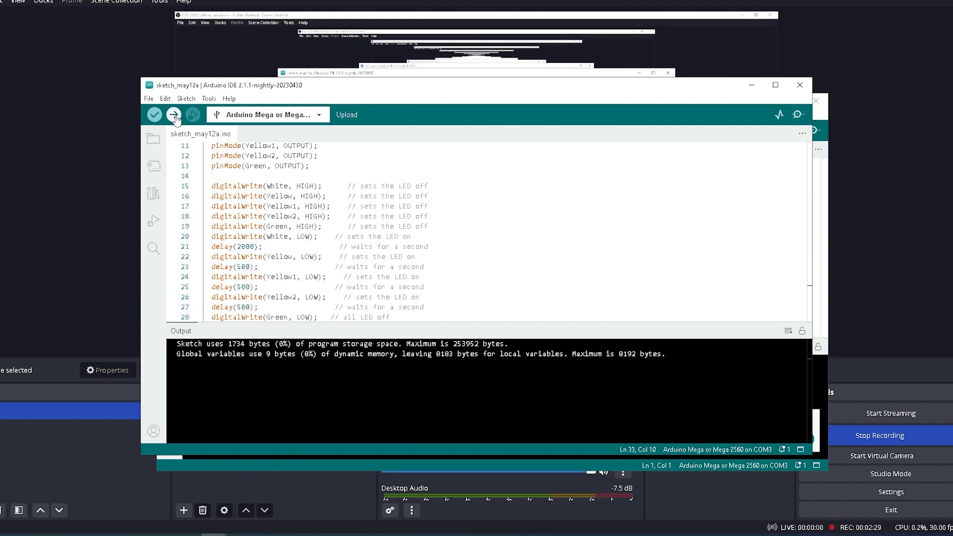
click(173, 115)
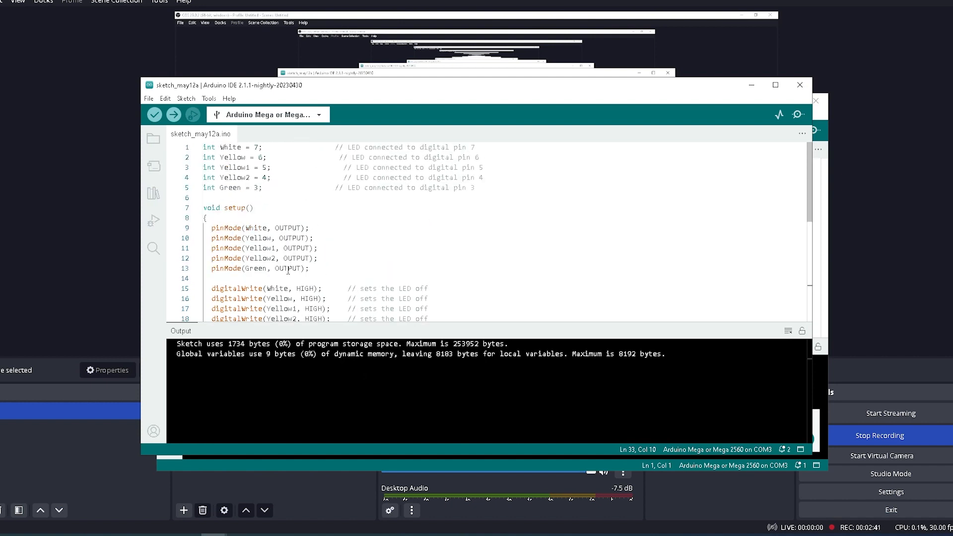
scroll(down, 3)
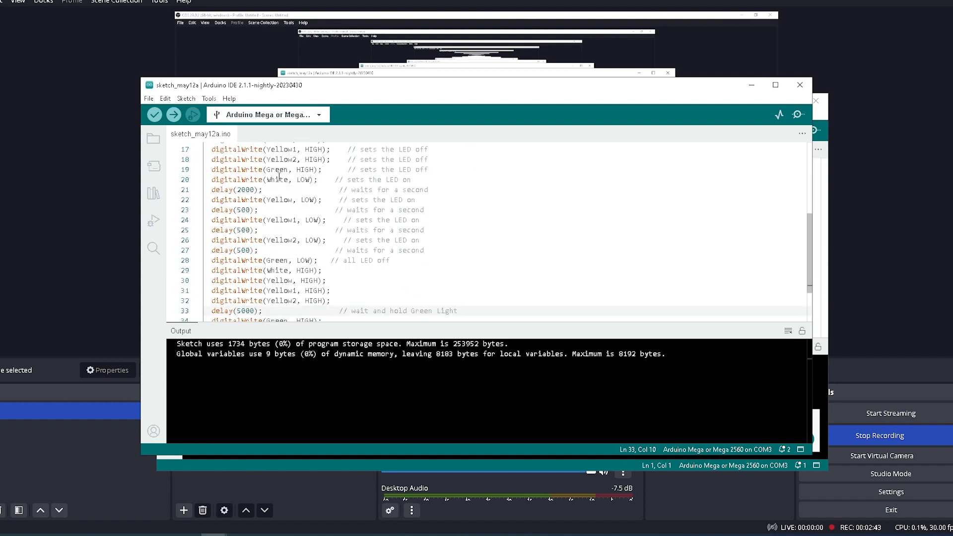